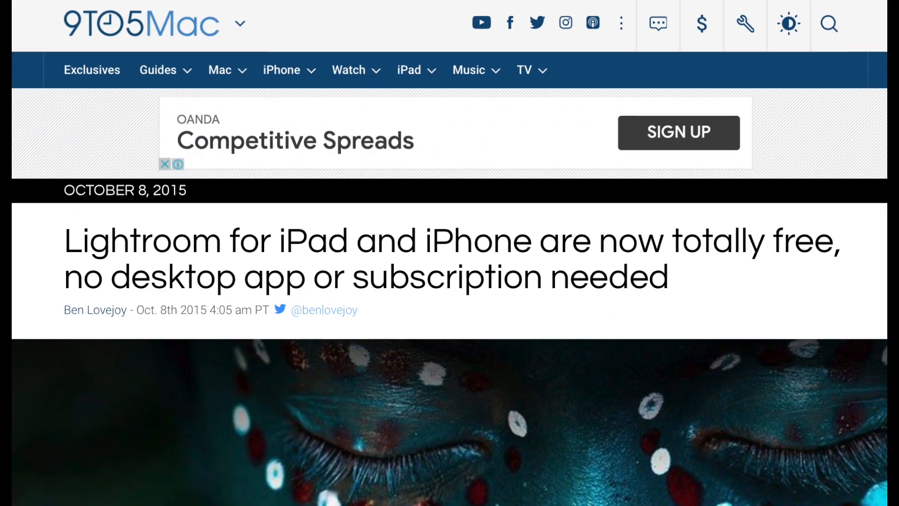
Browse the library, then open the camera roll picker and close it without importing
scroll(up, 3)
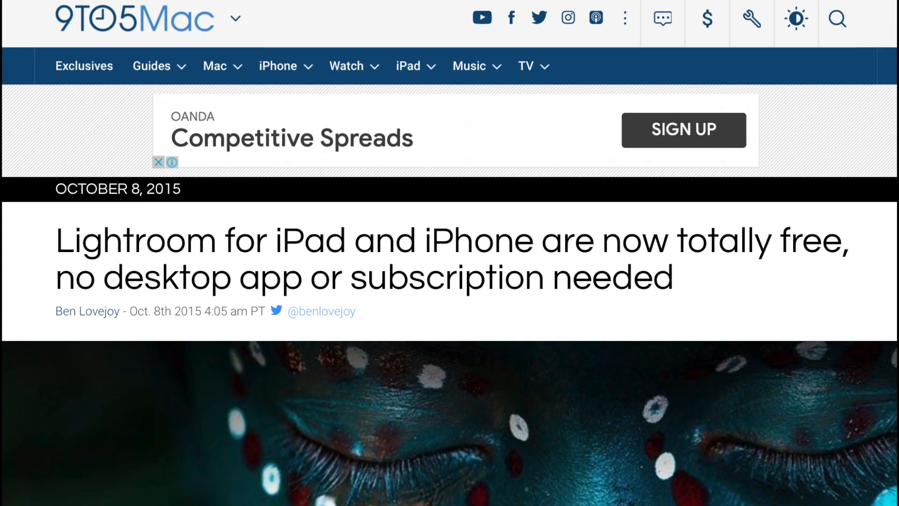
scroll(up, 3)
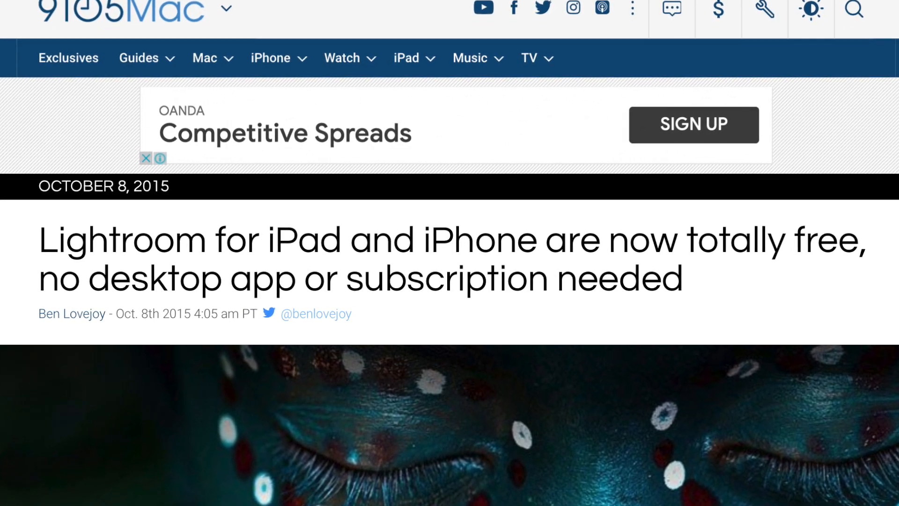
scroll(up, 3)
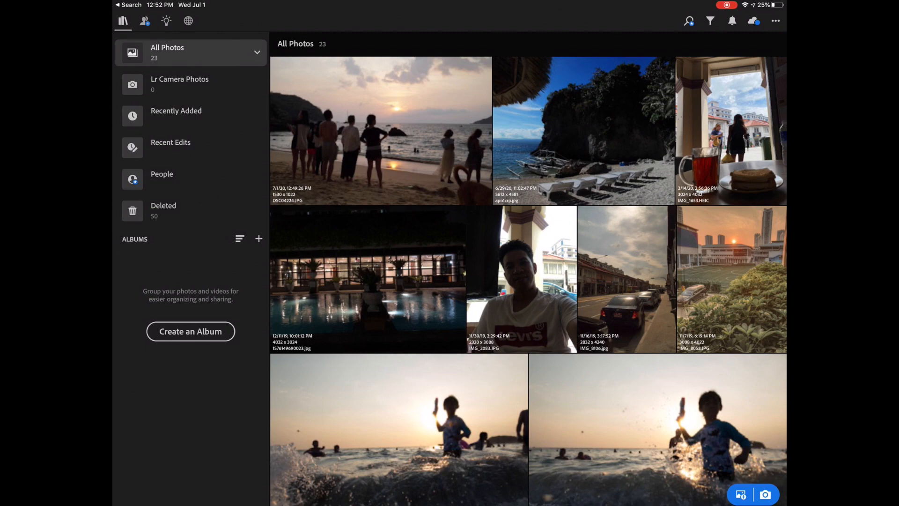
scroll(down, 3)
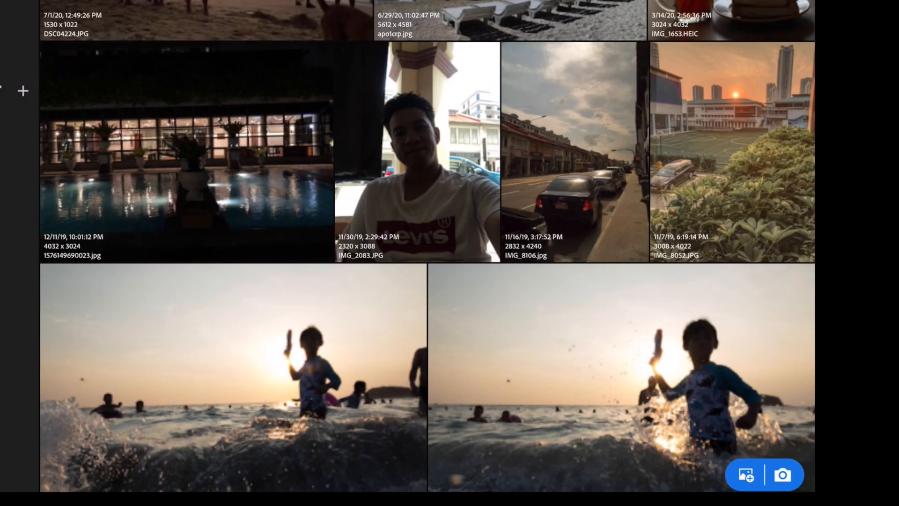
click(745, 475)
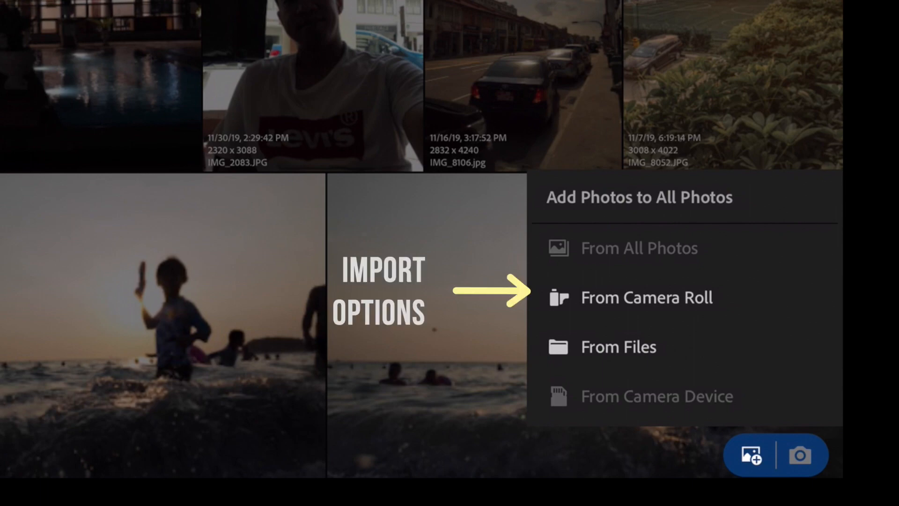
click(646, 297)
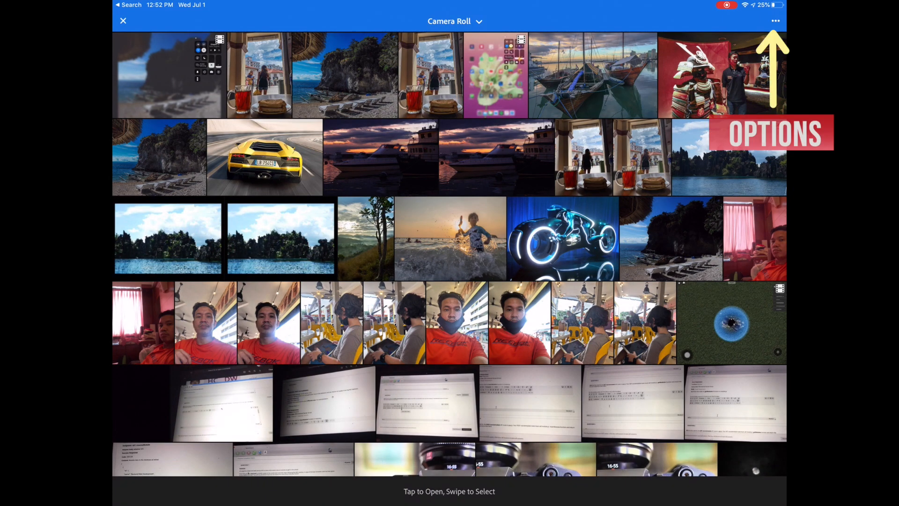
click(168, 75)
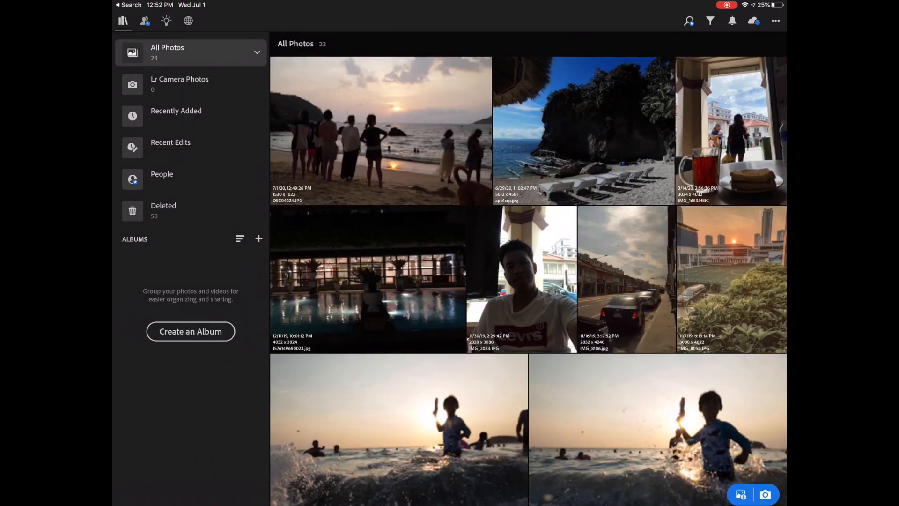
Import four photos from the shadows folder through From Files
click(740, 494)
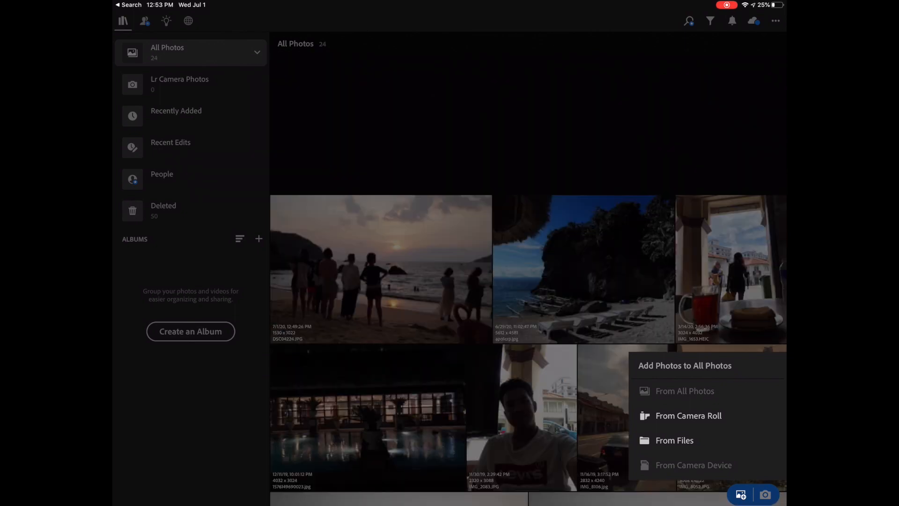
click(674, 439)
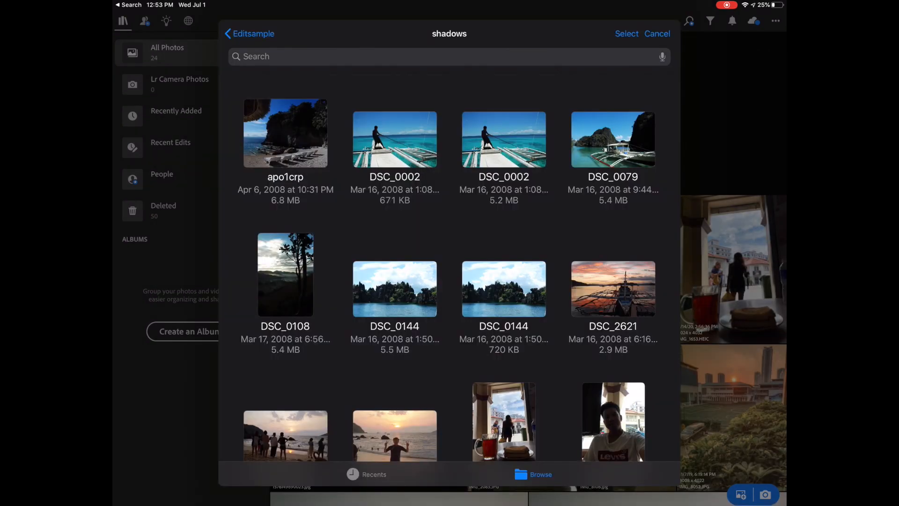
click(626, 33)
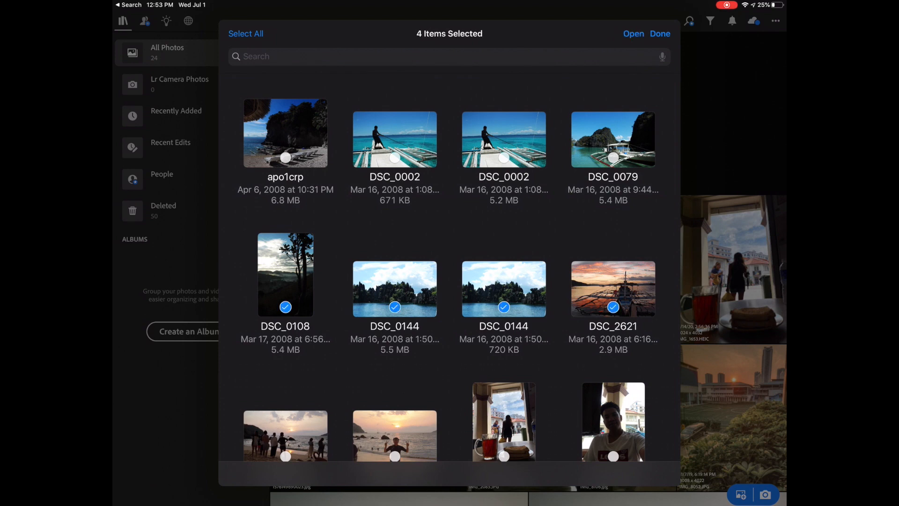
click(633, 33)
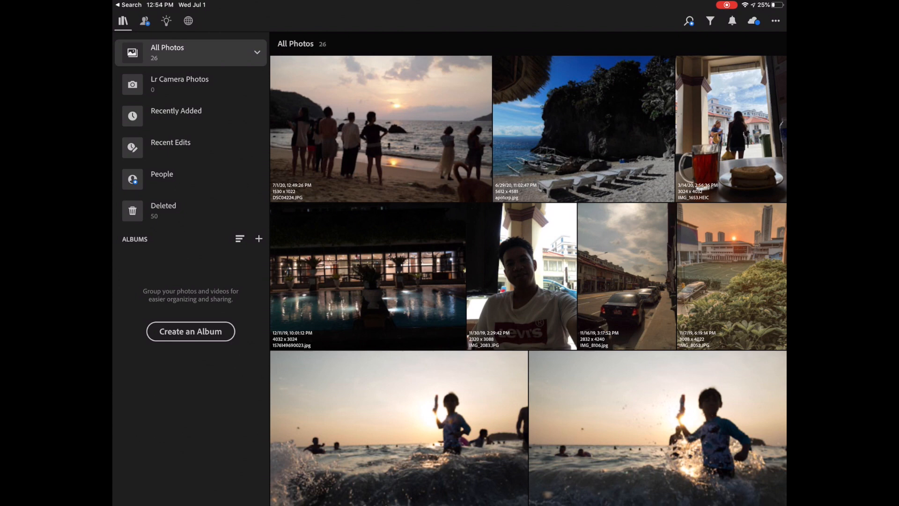
Scroll through the All Photos grid to review the newly imported shots
scroll(down, 3)
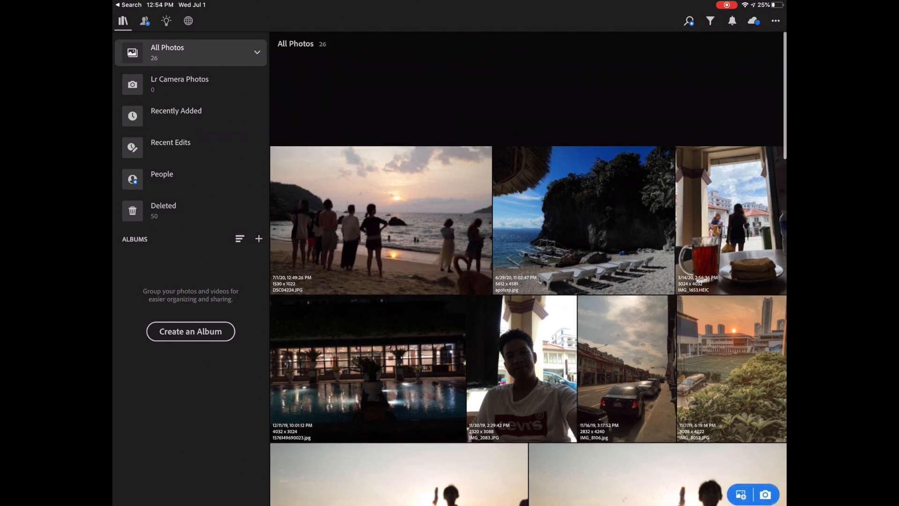
scroll(up, 3)
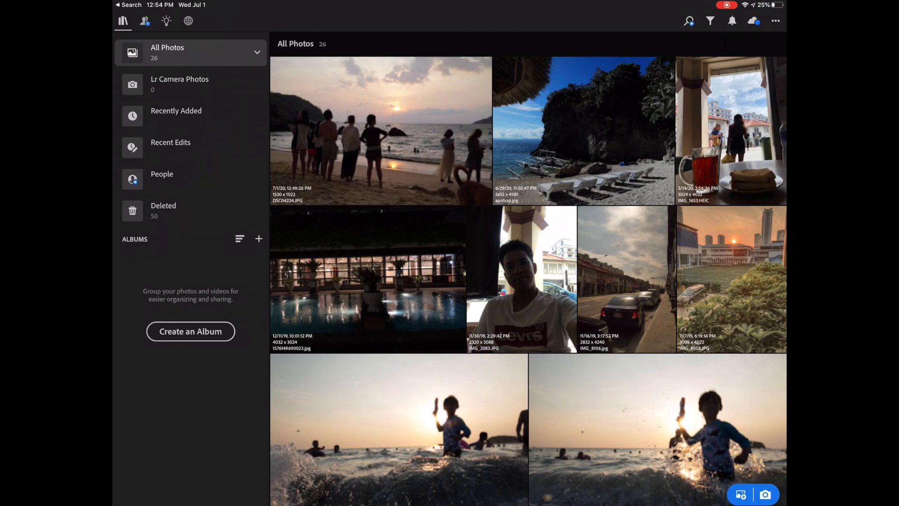
scroll(down, 3)
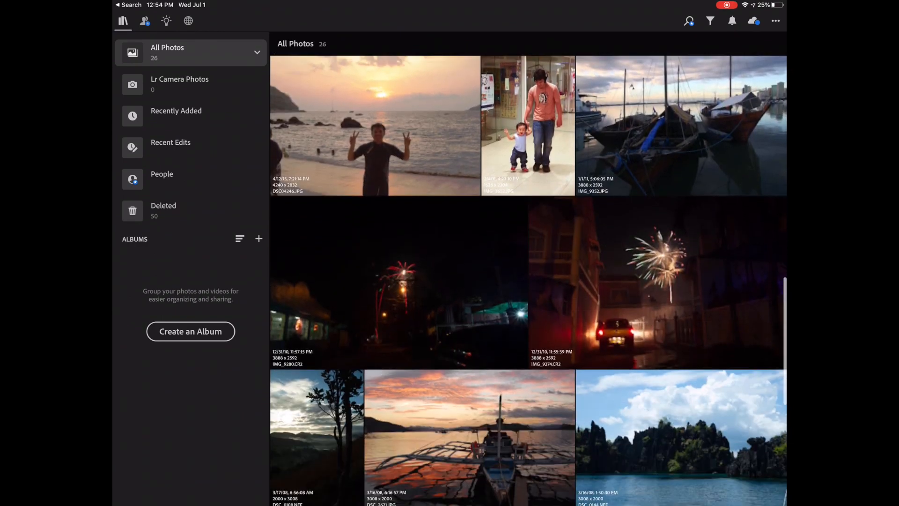
scroll(down, 3)
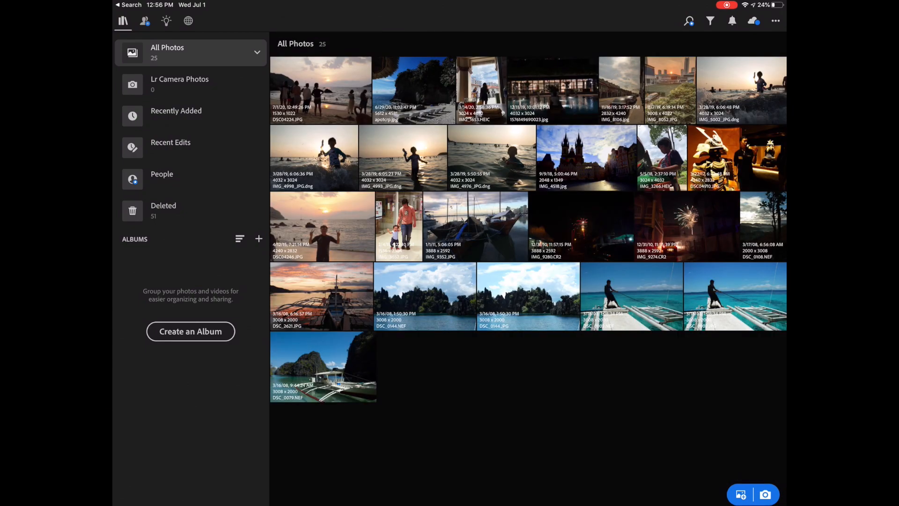
scroll(down, 3)
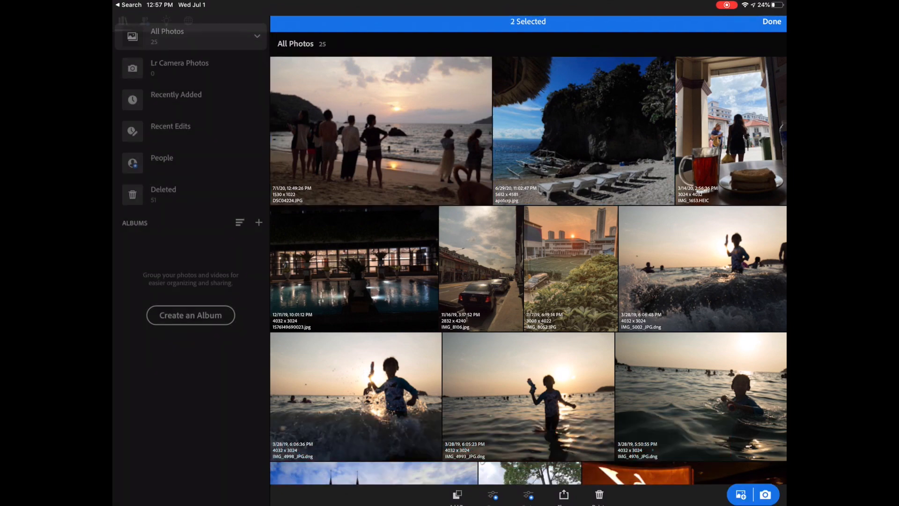
click(771, 21)
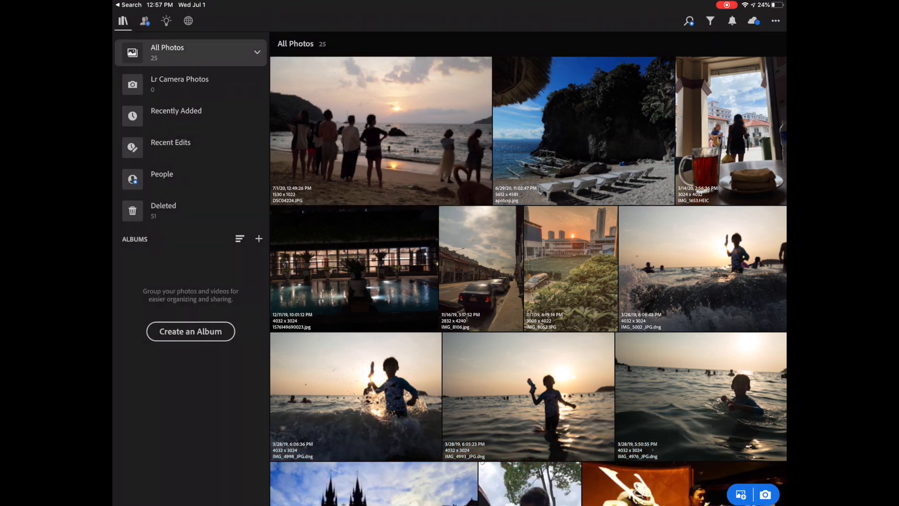
click(740, 494)
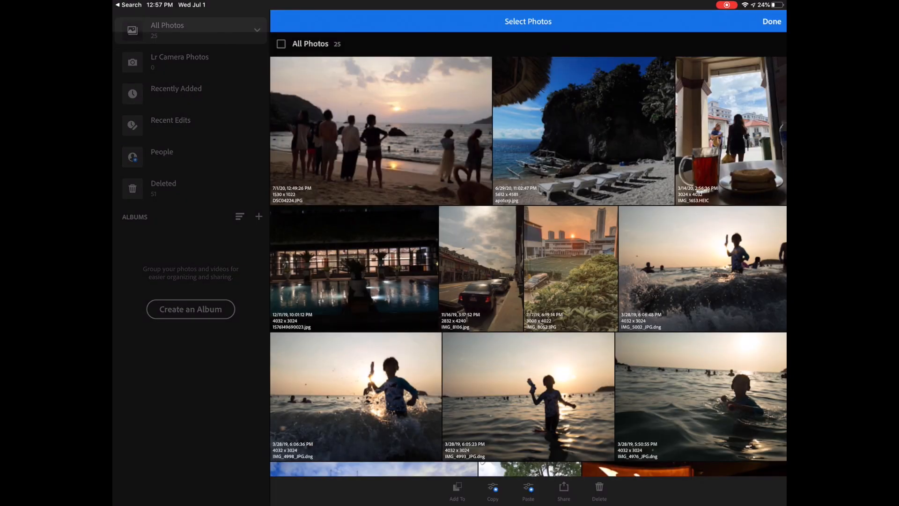
click(583, 130)
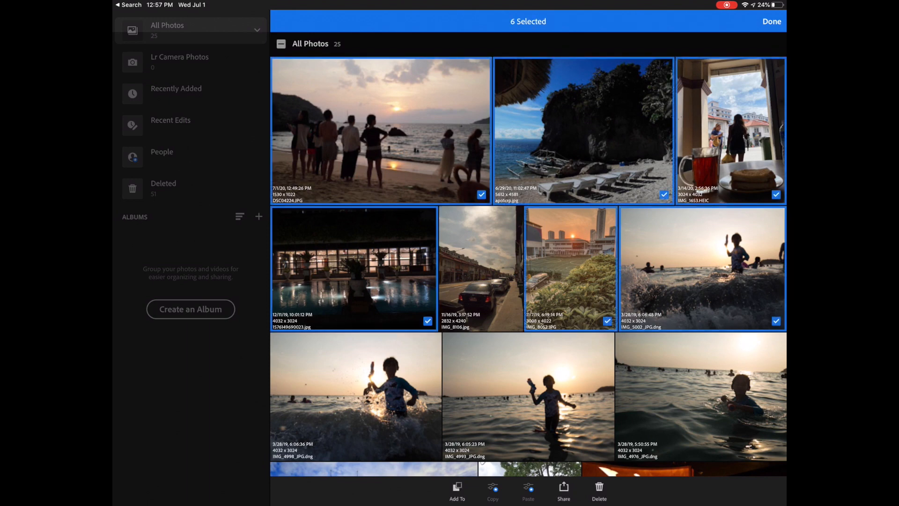
click(771, 21)
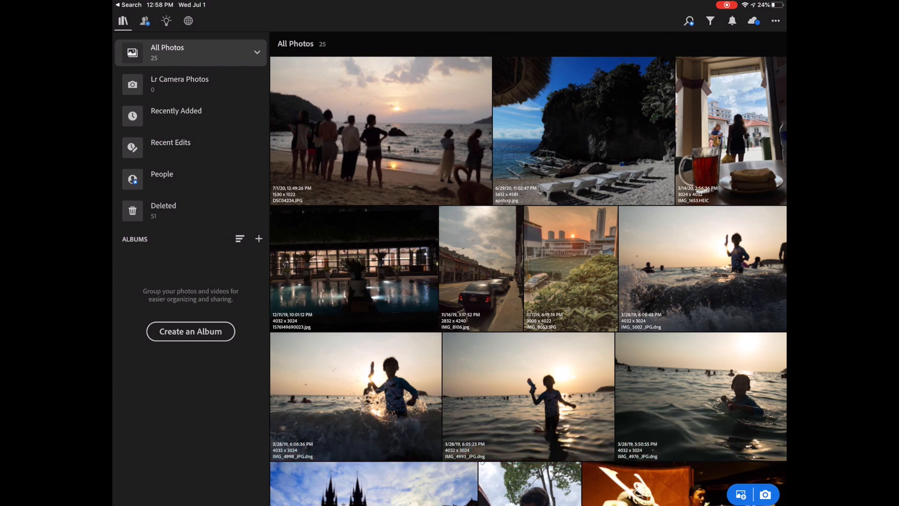
Open the beach sunset photo, briefly return to the library, then reopen it
double_click(381, 130)
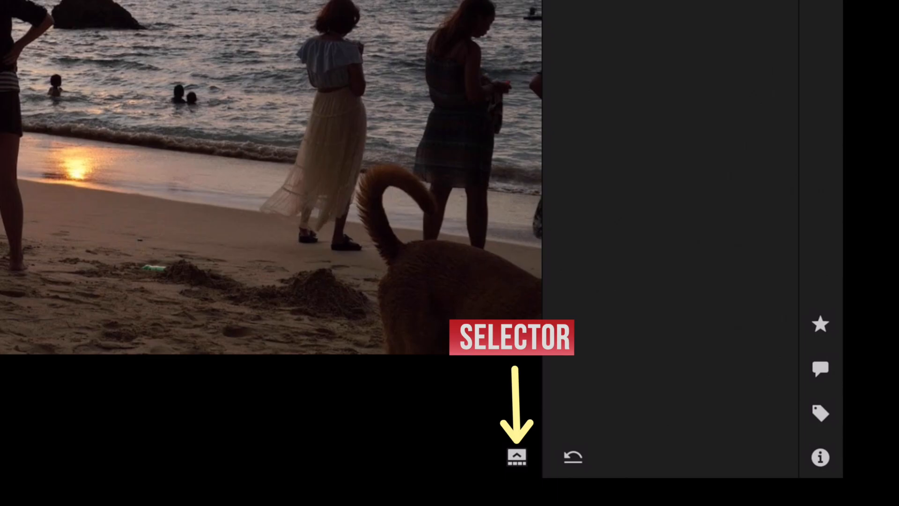
click(515, 456)
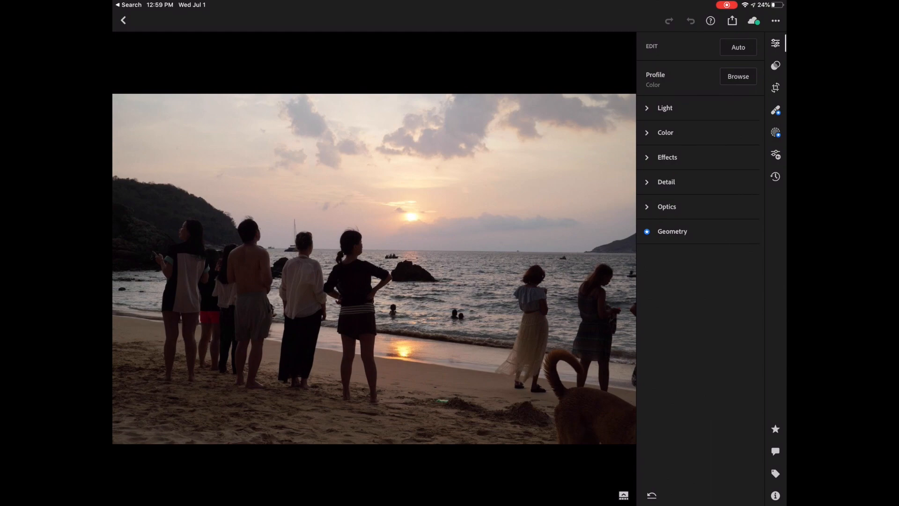
click(123, 20)
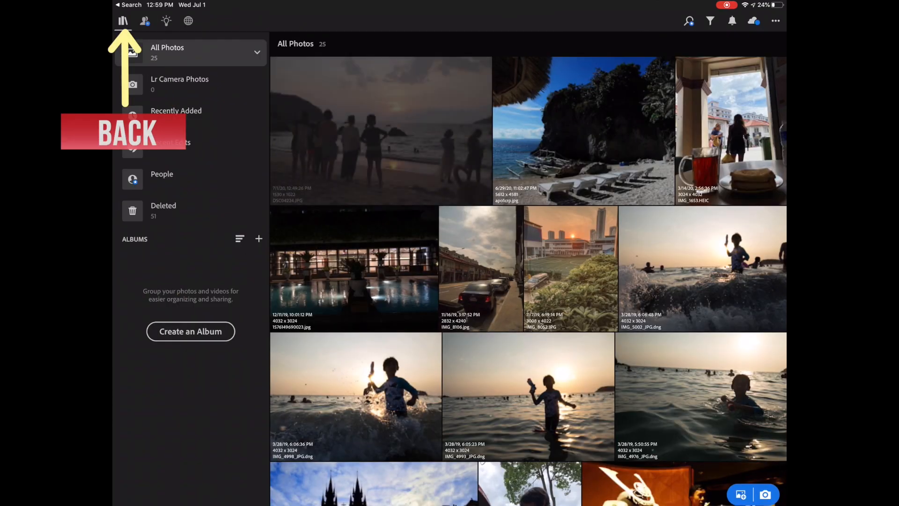
scroll(down, 3)
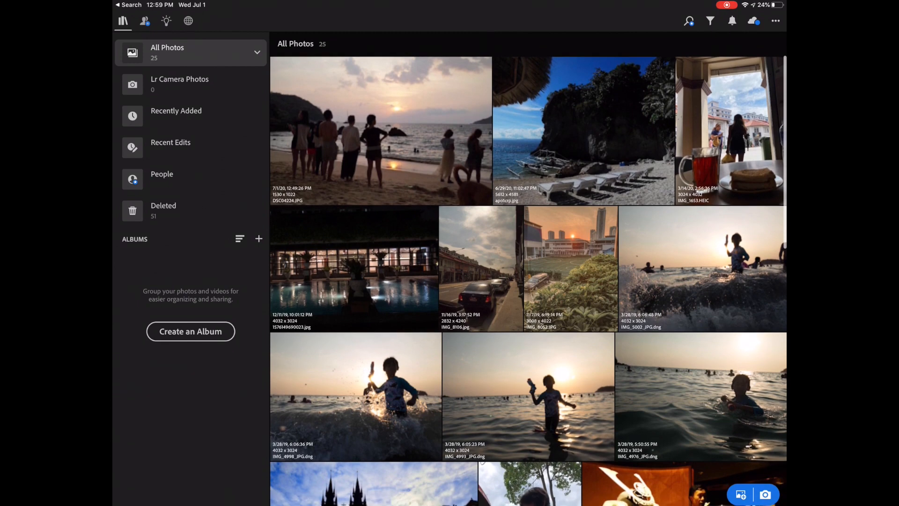
double_click(380, 130)
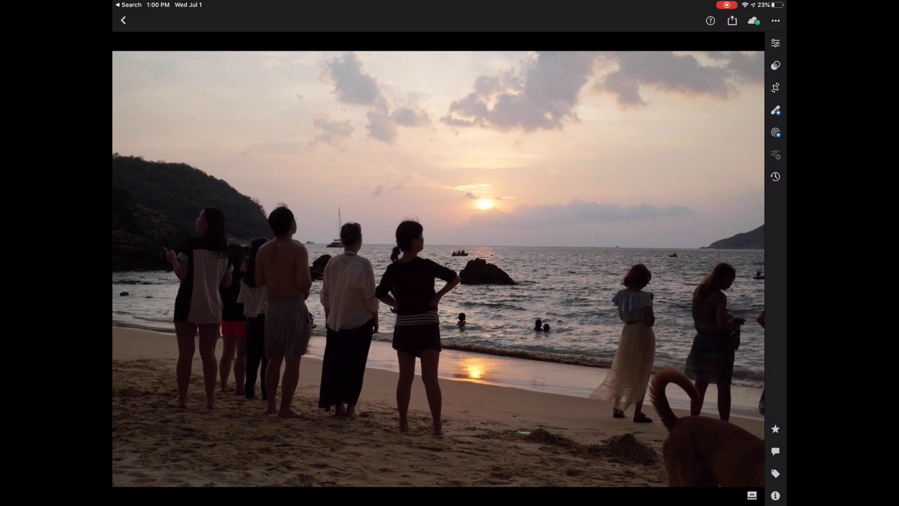
Set Highlights to -77, Shadows to +85 and Clarity to +40 on the sunset photo
click(774, 44)
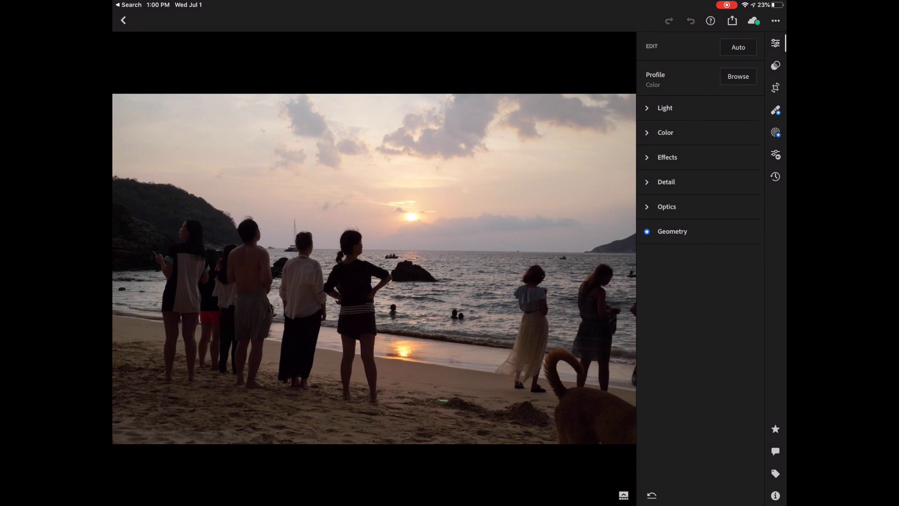
click(664, 108)
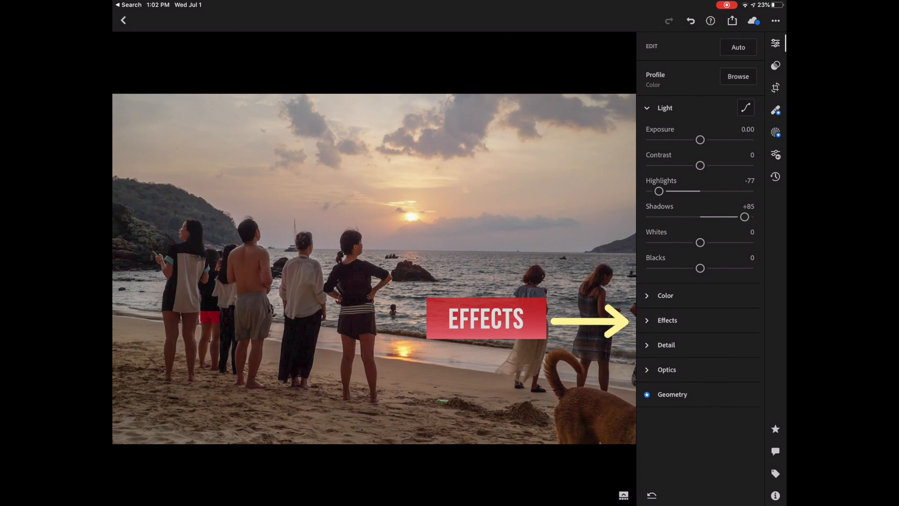
click(667, 320)
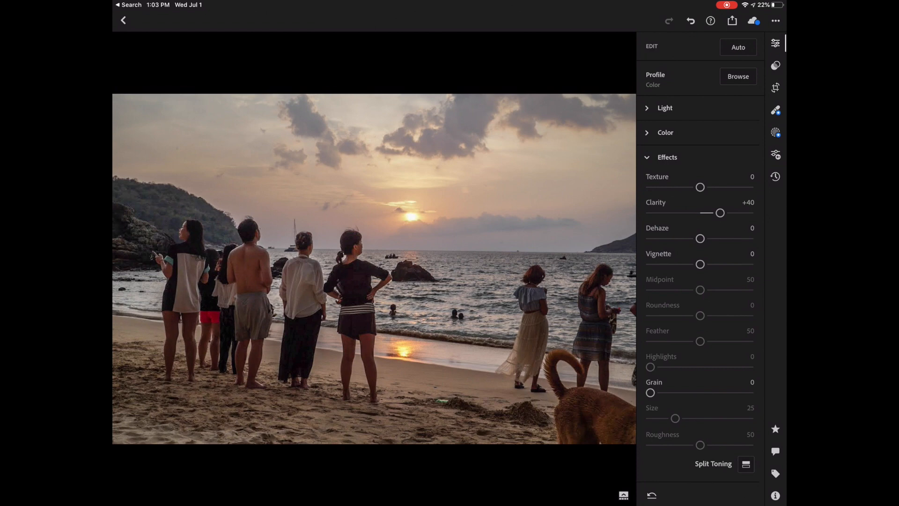
Warm the sunset photo by setting Temperature to +10 in the Color panel
click(665, 132)
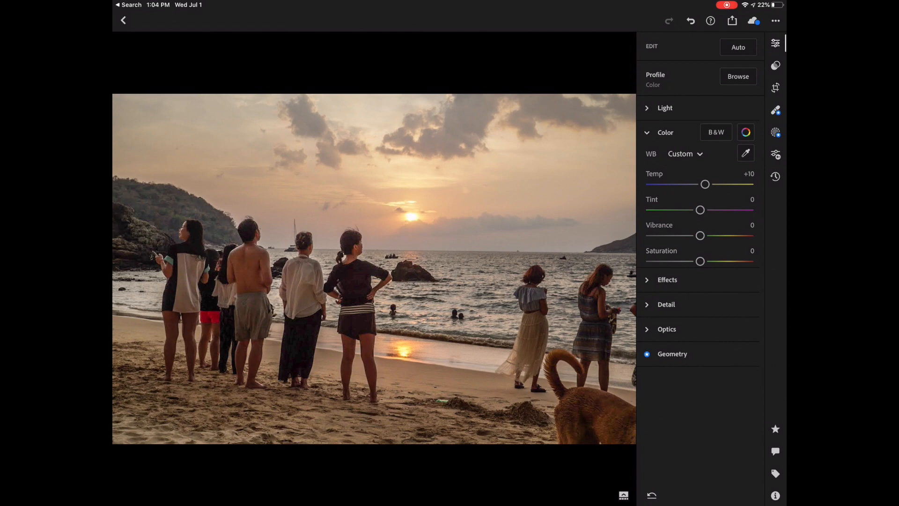
Reopen the Light panel to check Highlights -77 and Shadows +85
click(665, 108)
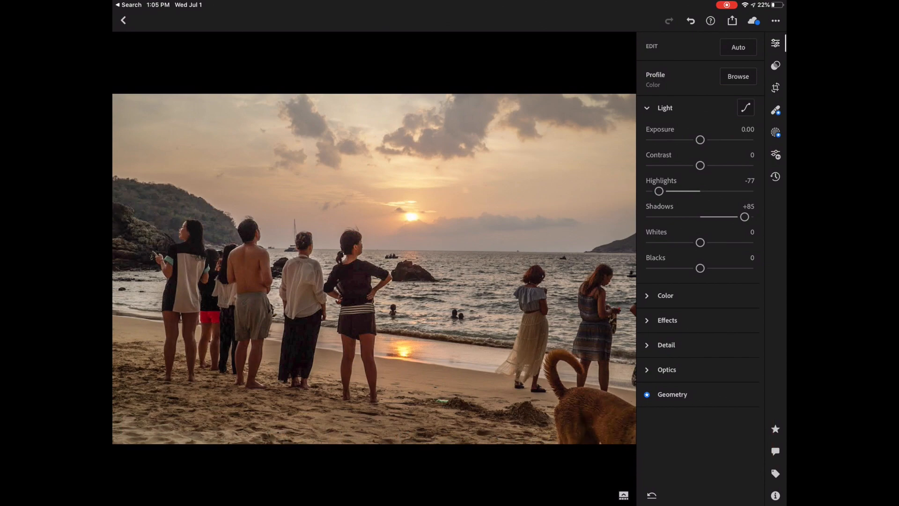
Return to the library and open the samurai armour photo for editing
click(123, 21)
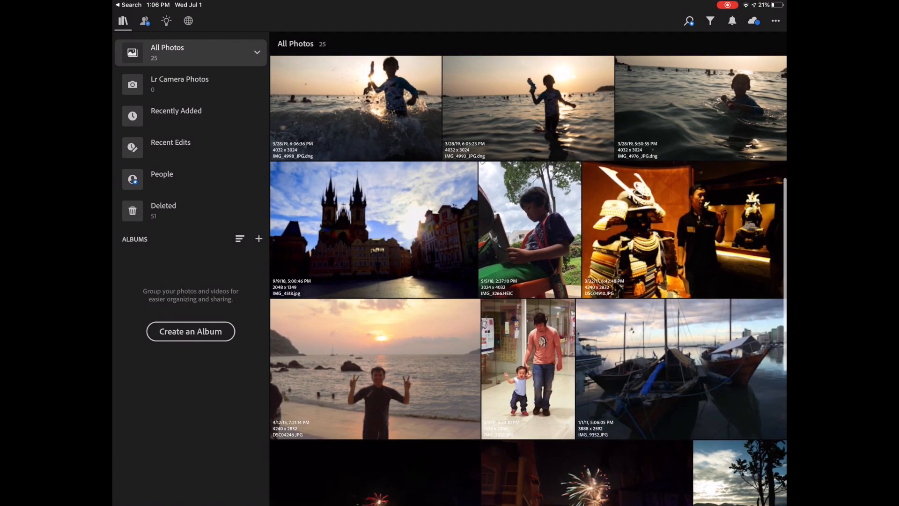
double_click(683, 230)
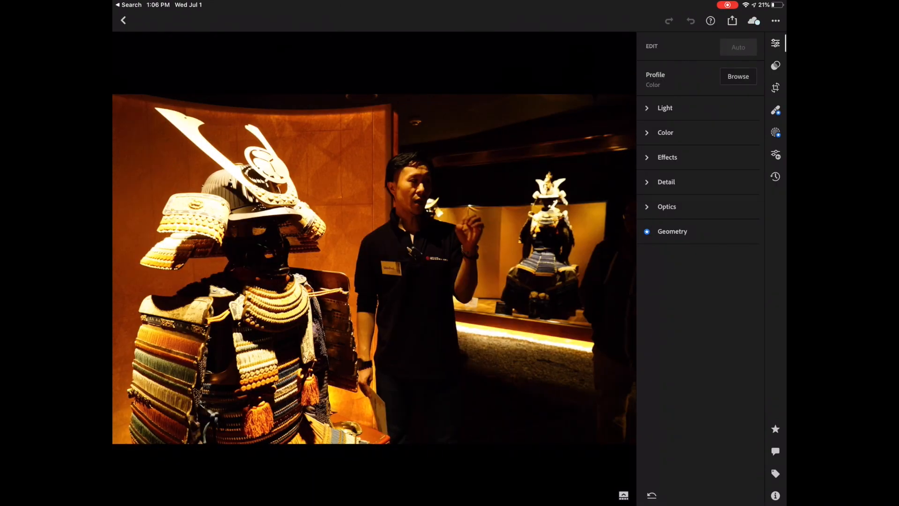
click(738, 47)
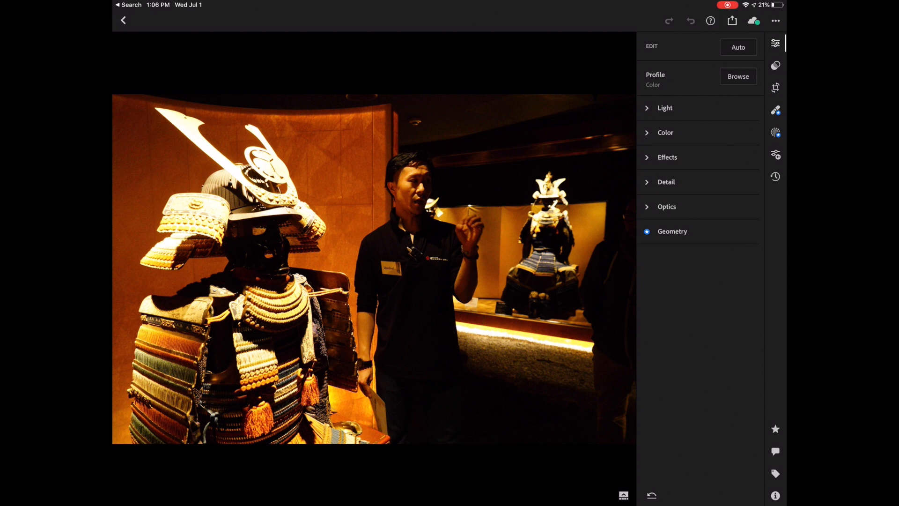
Brighten the samurai photo in Light and cool Temperature to -47
click(665, 107)
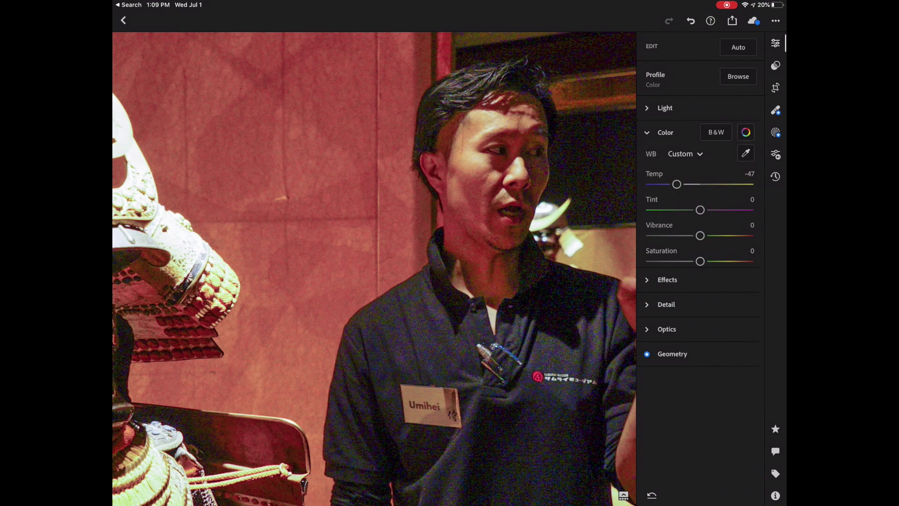
Raise the samurai photo's Clarity to +24 and collapse the Effects panel
click(667, 279)
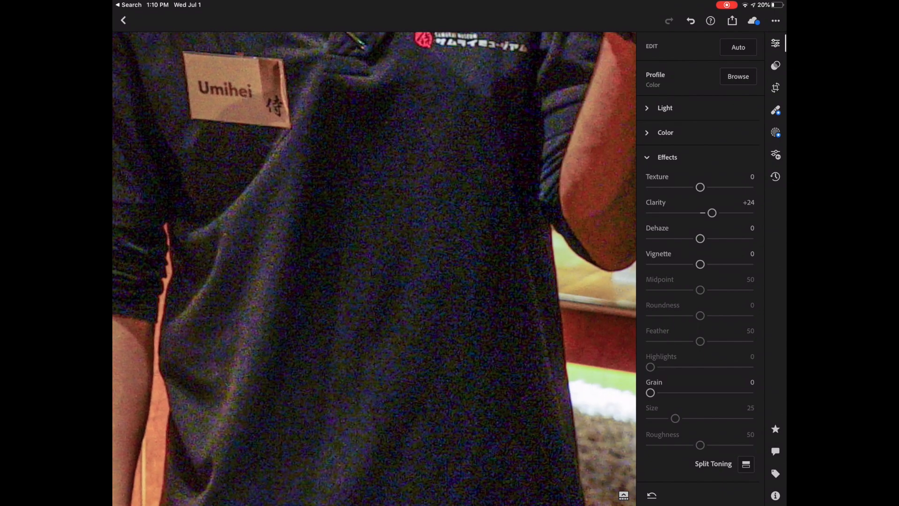
click(666, 157)
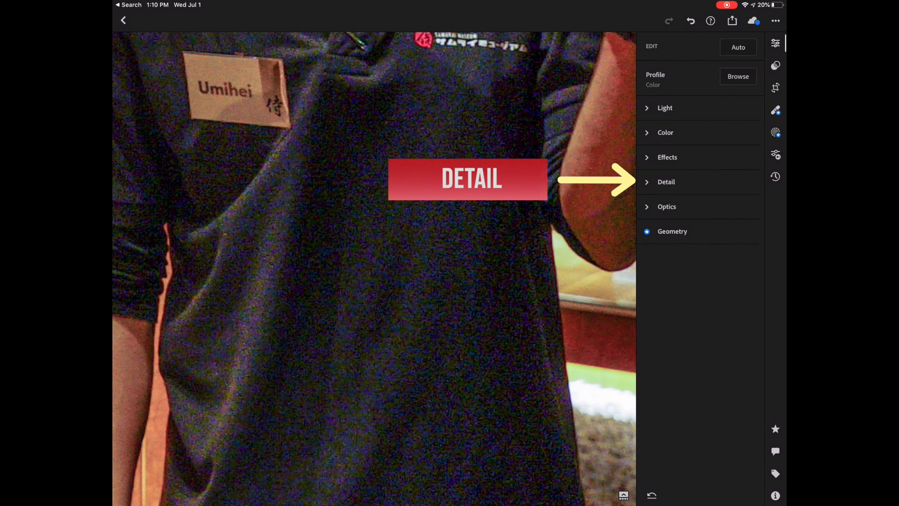
Set Sharpening 82, Noise Reduction 31 and Color Noise Reduction 79 in Detail
click(666, 181)
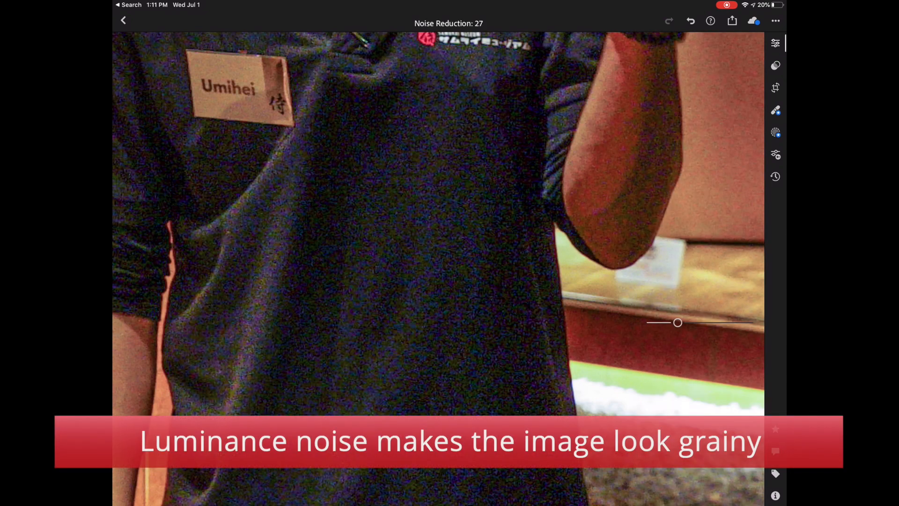
click(774, 43)
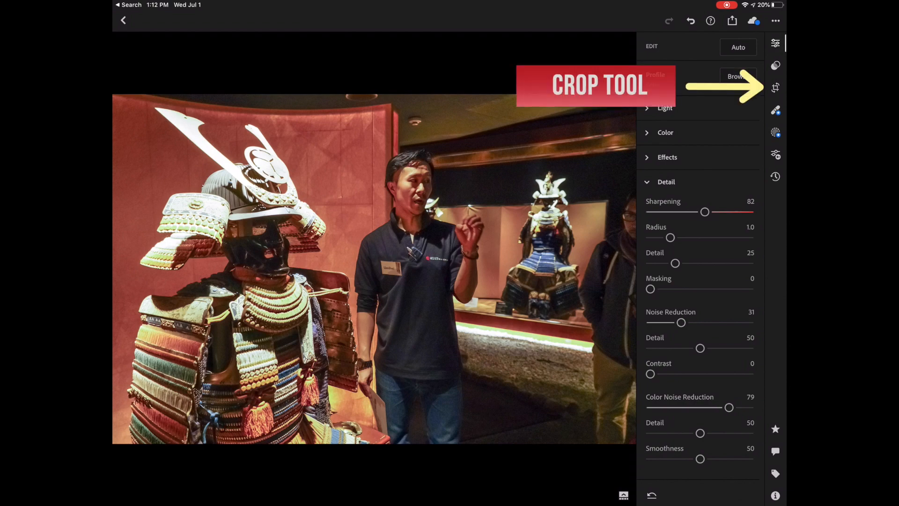
click(774, 88)
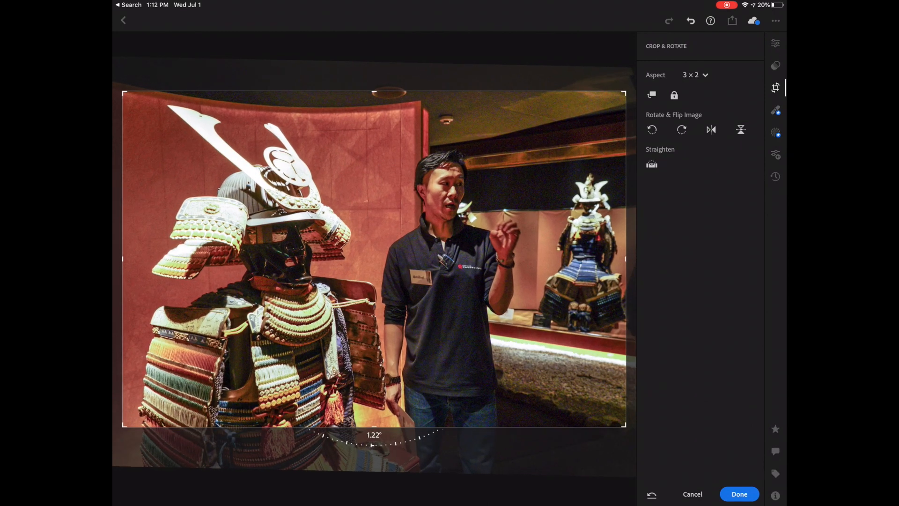
Apply the 1.22° straightened crop to the samurai photo and move on to the café photo
click(739, 494)
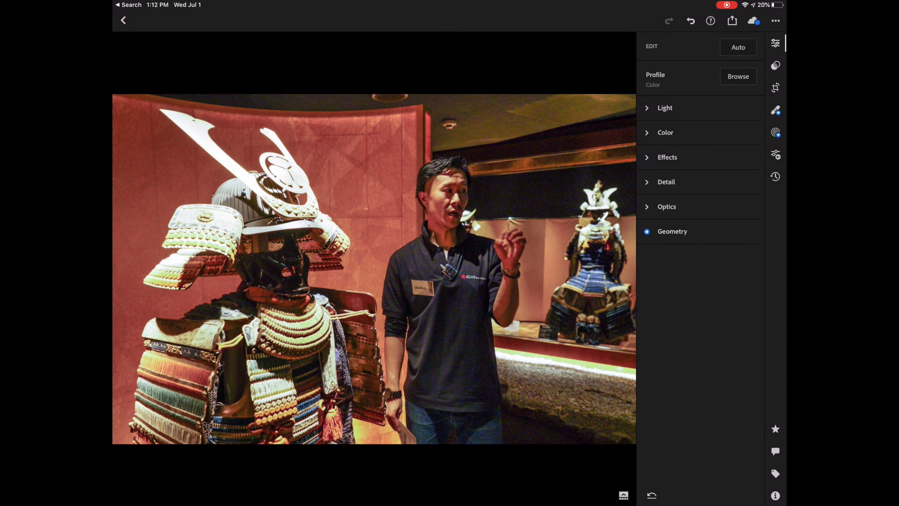
click(123, 20)
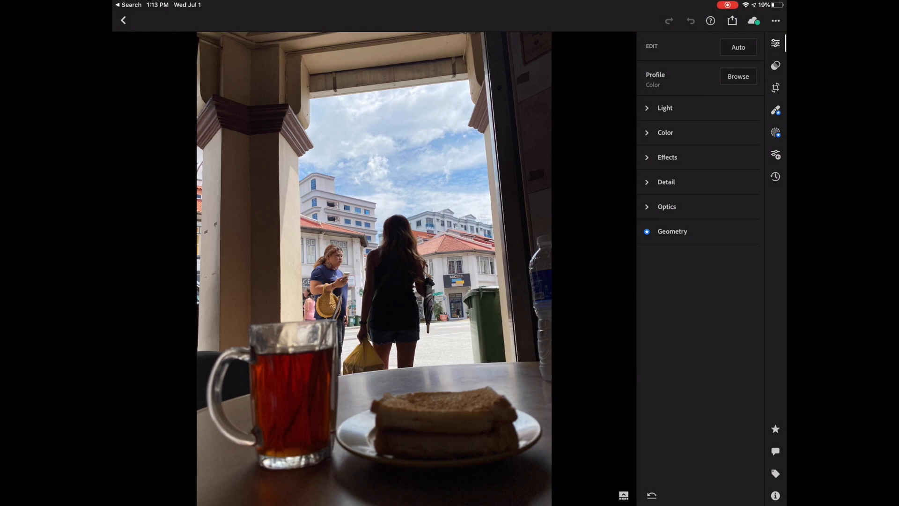
Give the café photo Highlights -94, Shadows +100, Vibrance +39 and Clarity +43
click(664, 108)
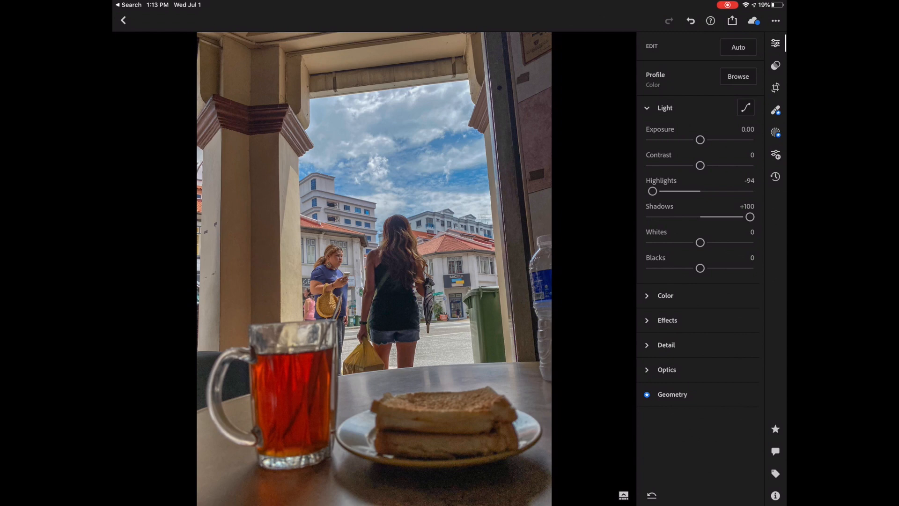
click(665, 296)
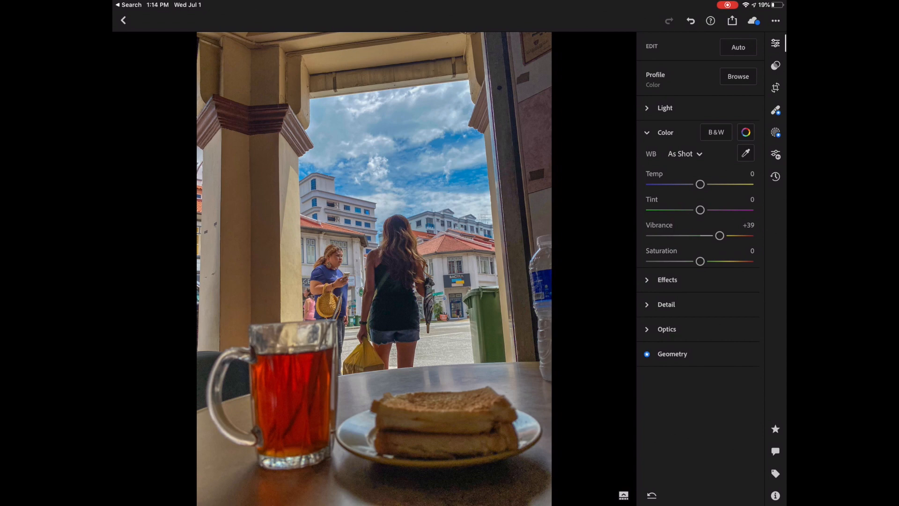
click(667, 279)
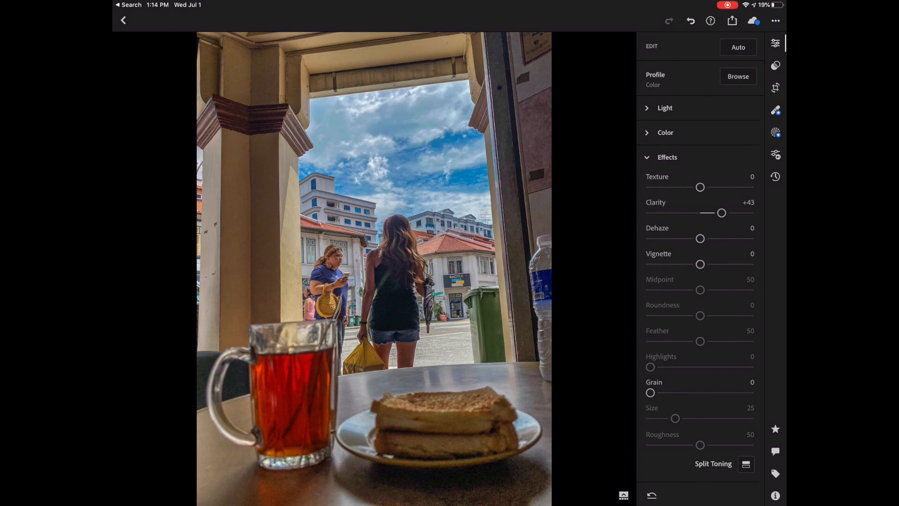
click(776, 88)
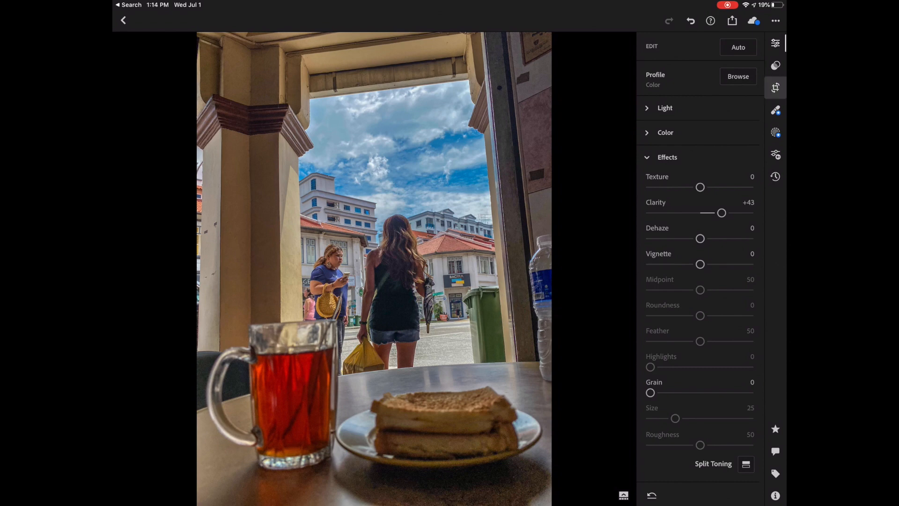
Auto-straighten the café photo by 2.08° so the pillars stand upright, and confirm
click(774, 87)
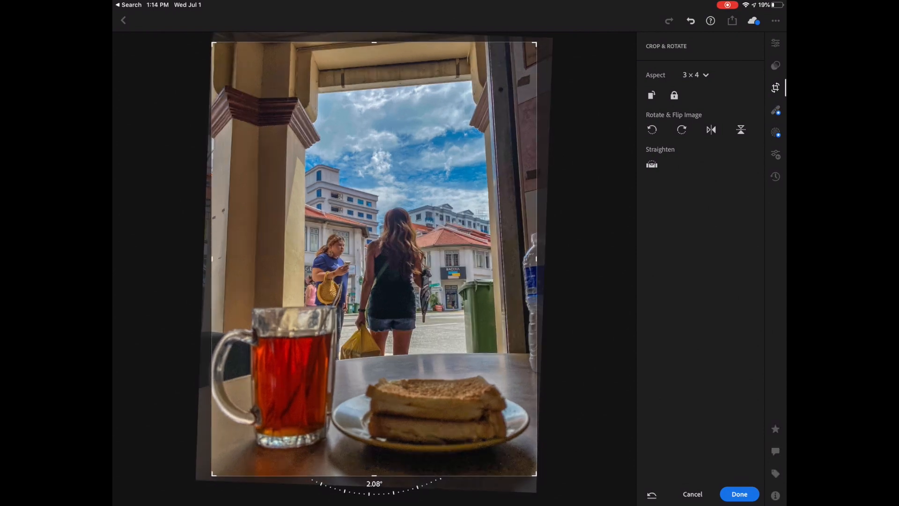
click(739, 494)
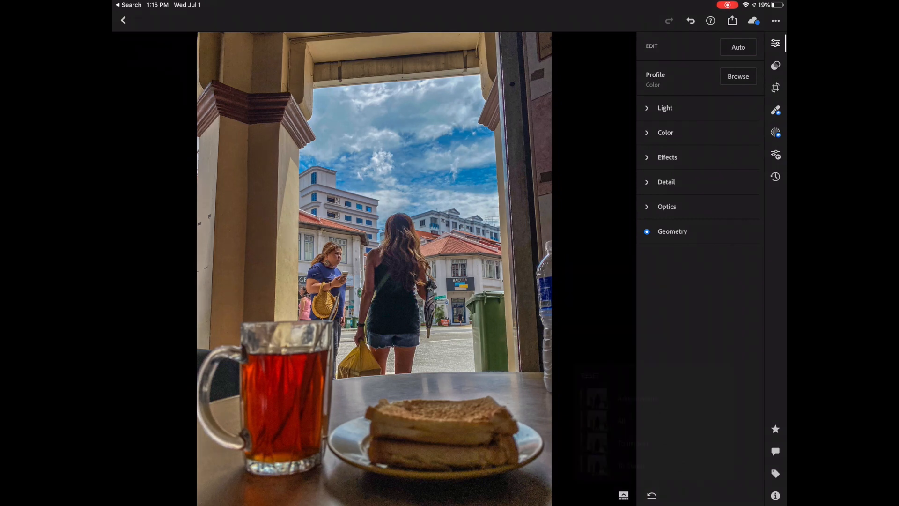
Reset the café photo's edits using the Reset options in the Edit panel
click(651, 495)
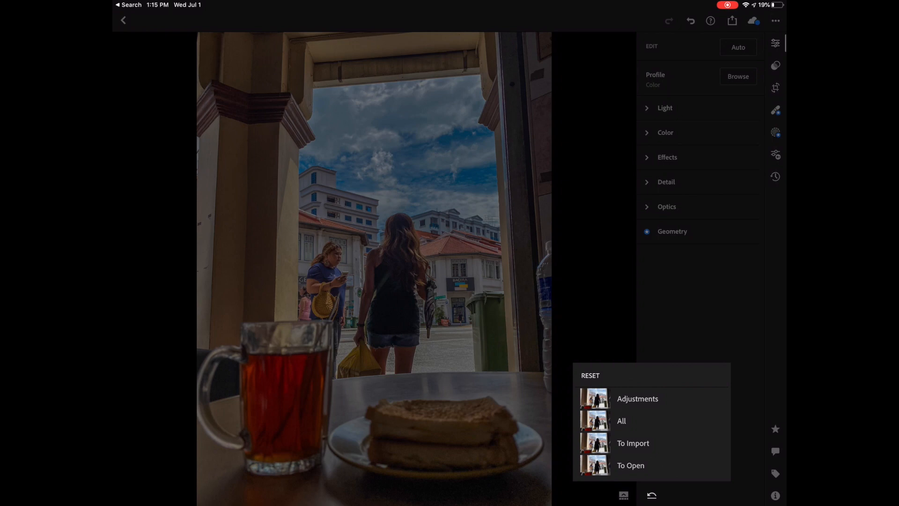
click(665, 108)
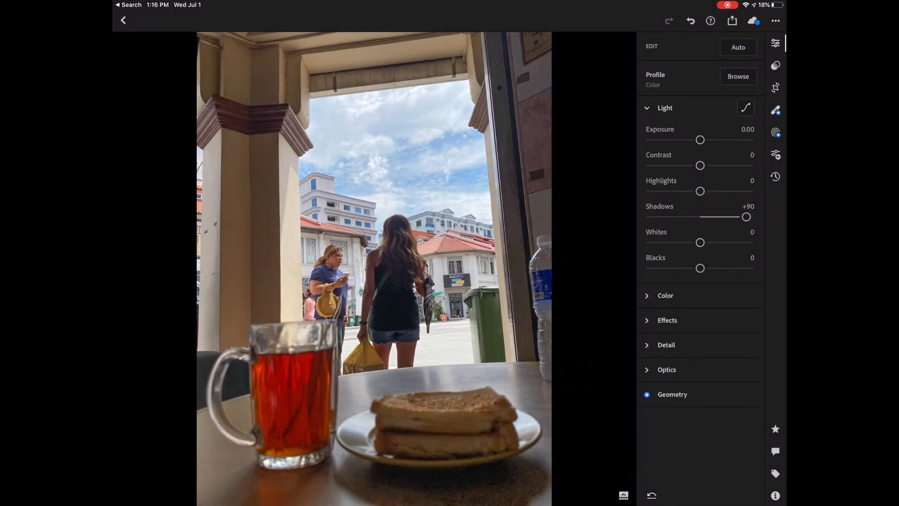
Exit the editor back to the All Photos library of 25 photos
click(732, 21)
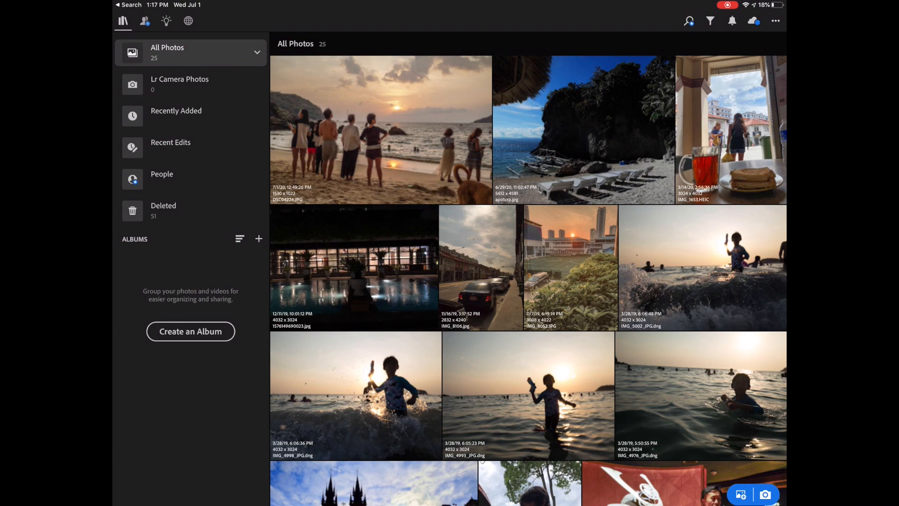
Enter multi-select mode and pick the samurai and beach sunset thumbnails
click(381, 130)
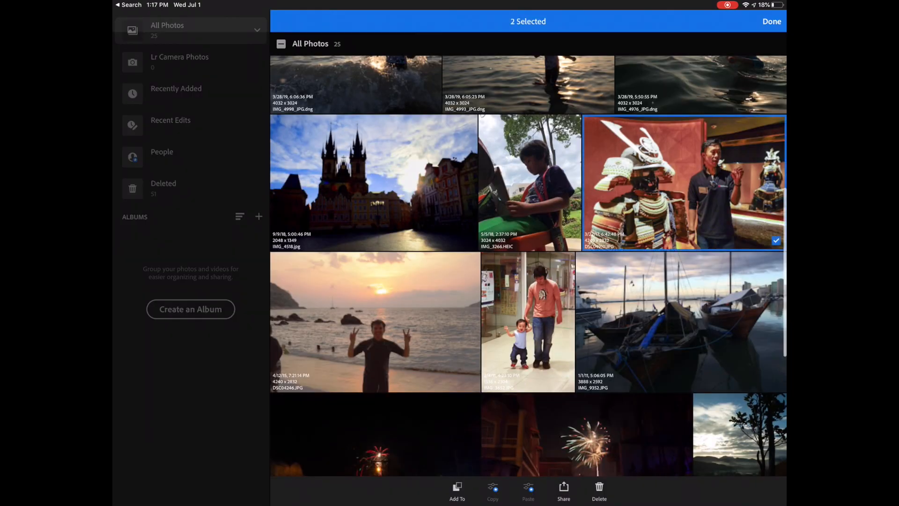
scroll(up, 3)
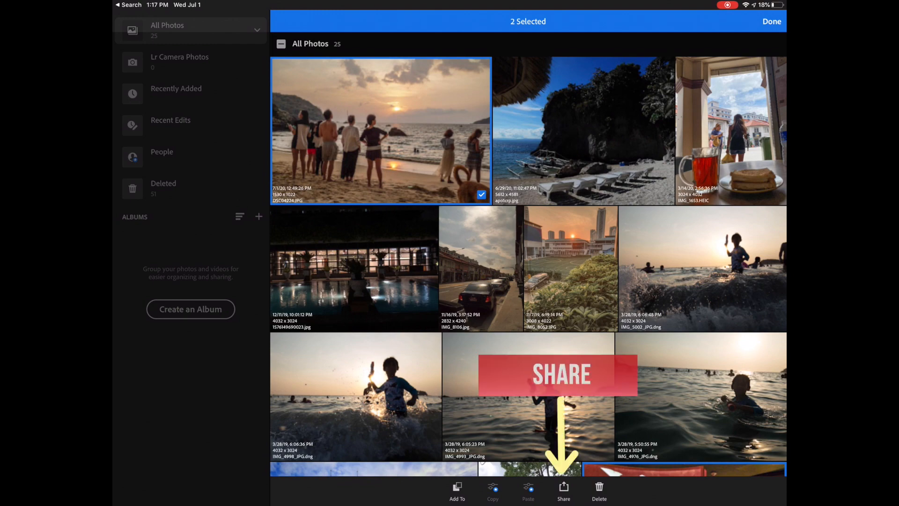
Export both selected photos to the Camera Roll and open the sunset shot in Photos
click(563, 490)
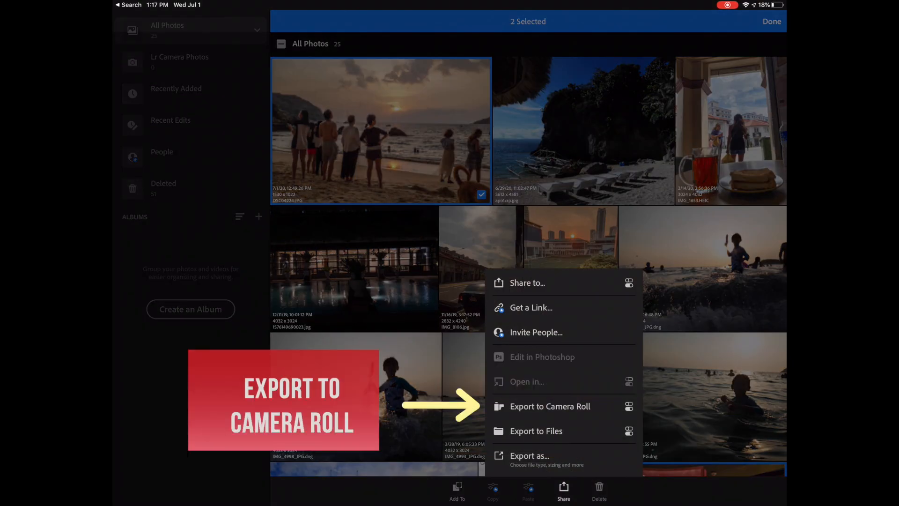
click(550, 406)
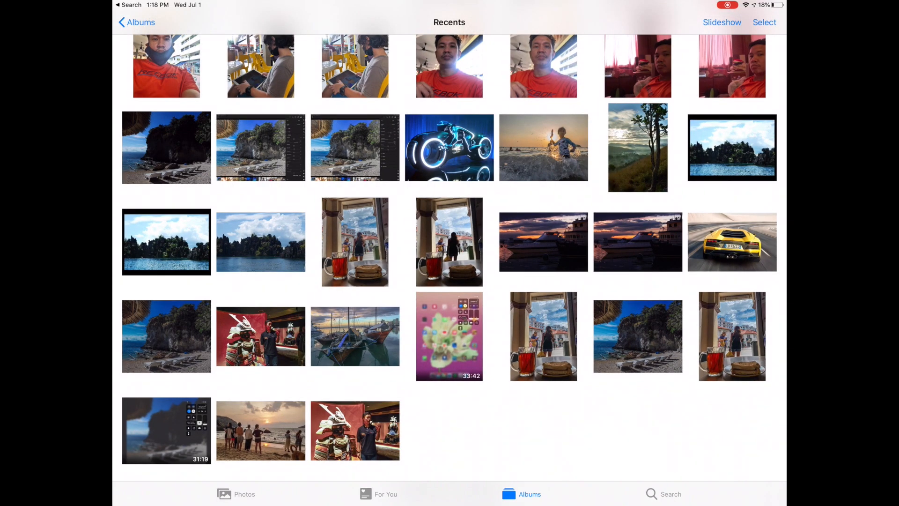
click(260, 430)
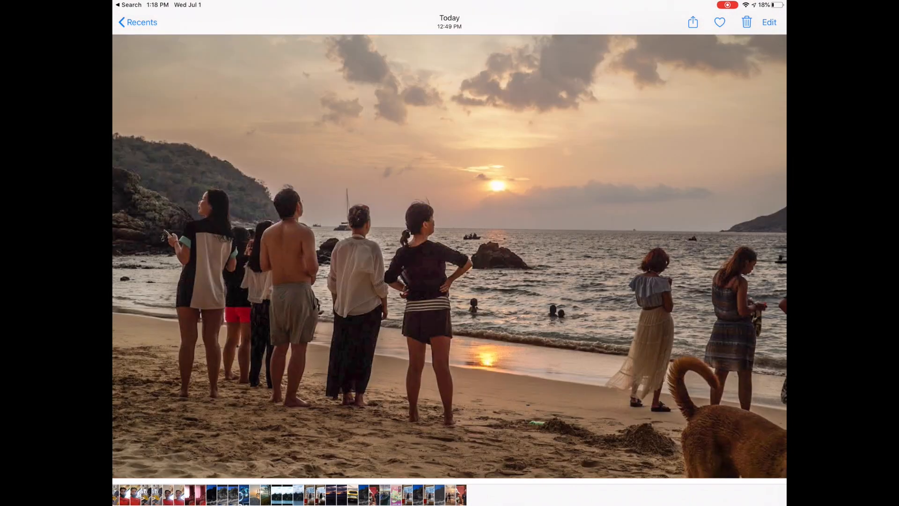